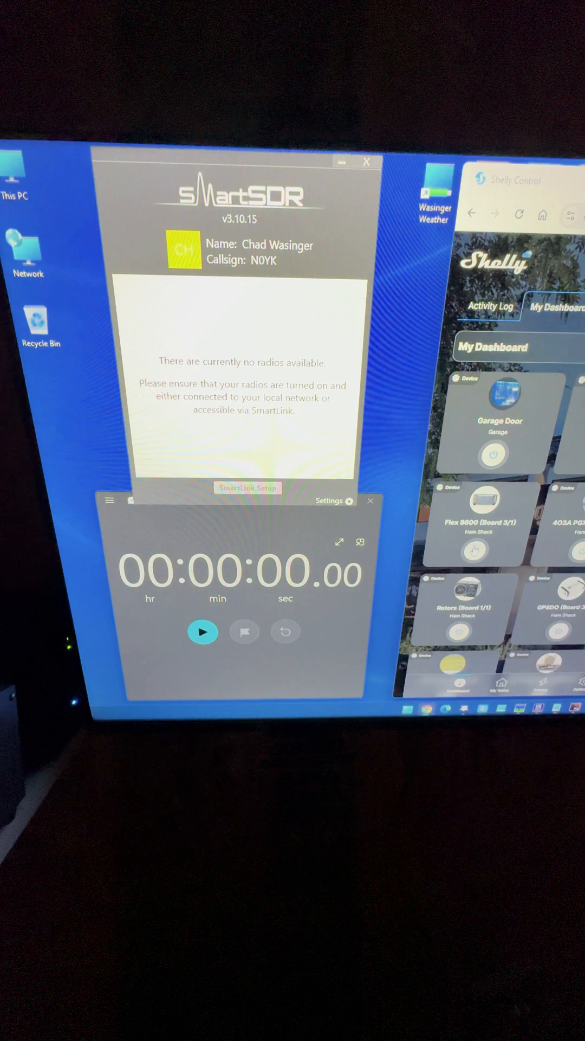
- Start the stopwatch counting up from zero to time the radio boot
{"action": "left_click", "coordinate": [202, 631]}
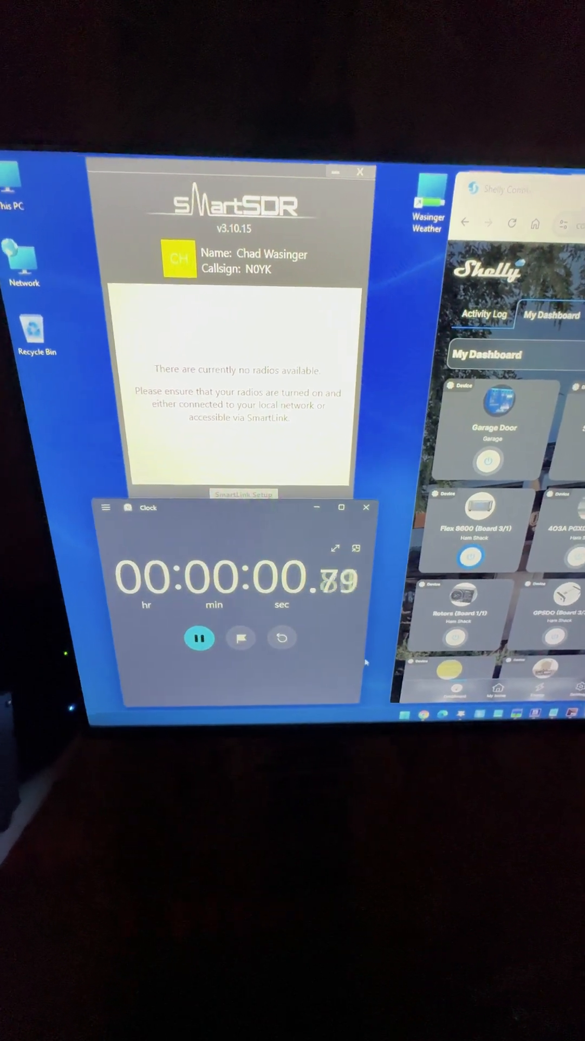